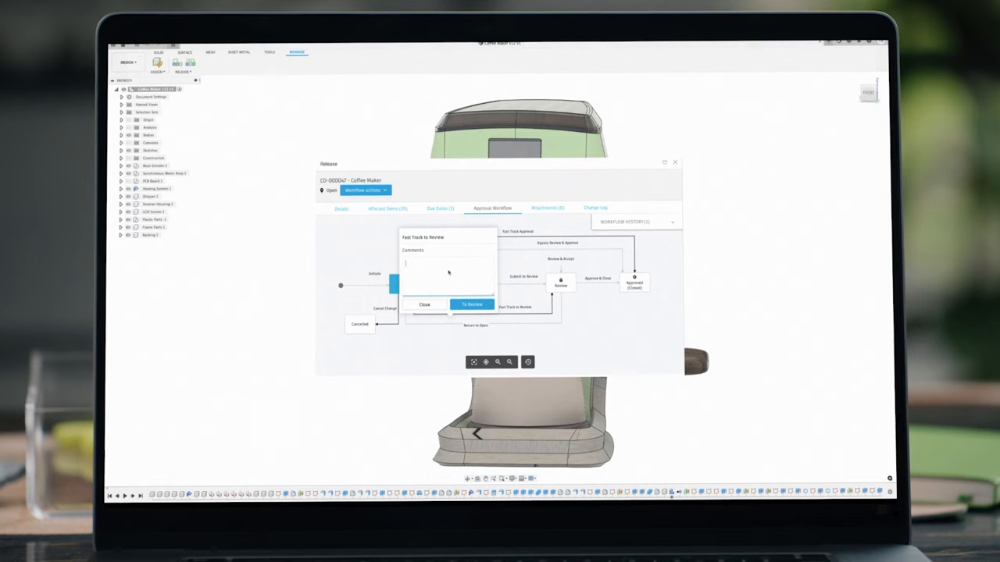
text(Phase 1 release. Please review for pr)
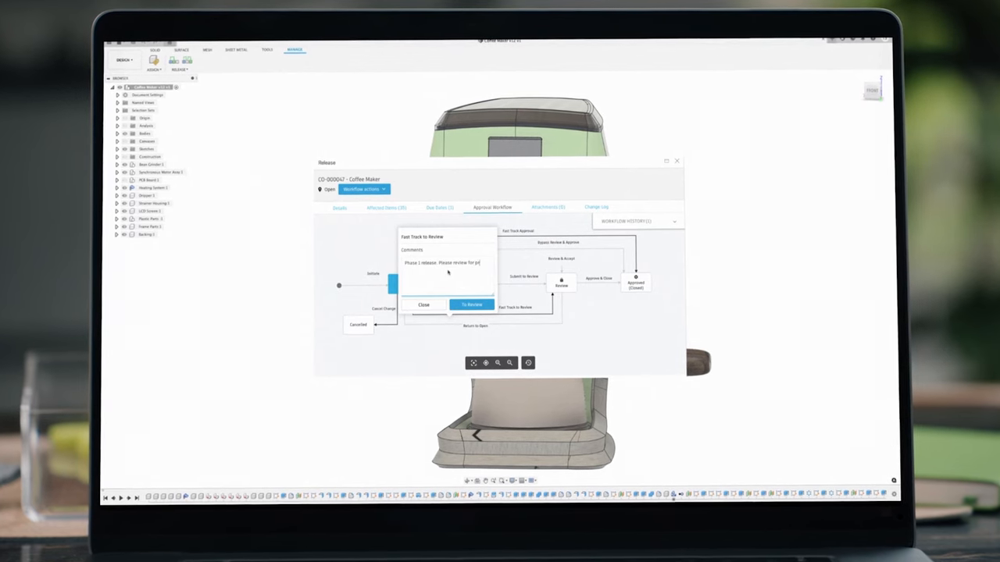